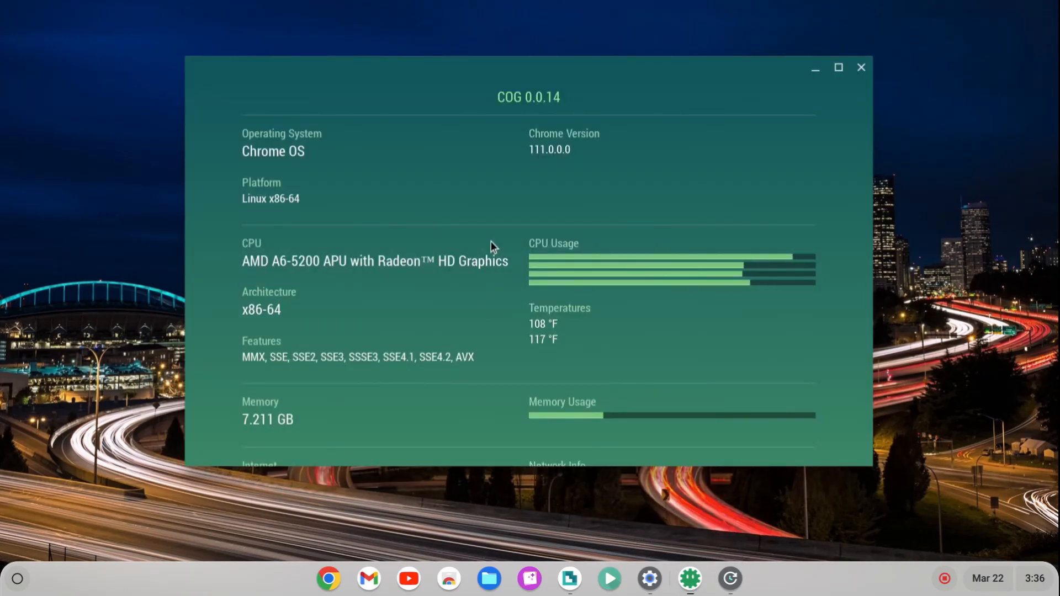
{"action": "mouse_move", "coordinate": [415, 183]}
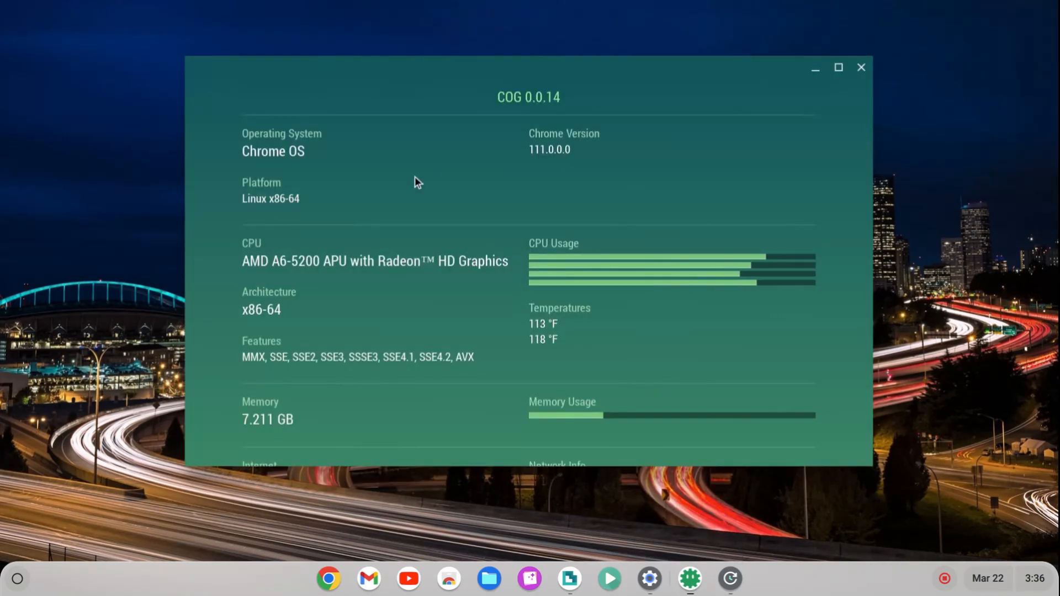
{"action": "mouse_move", "coordinate": [262, 272]}
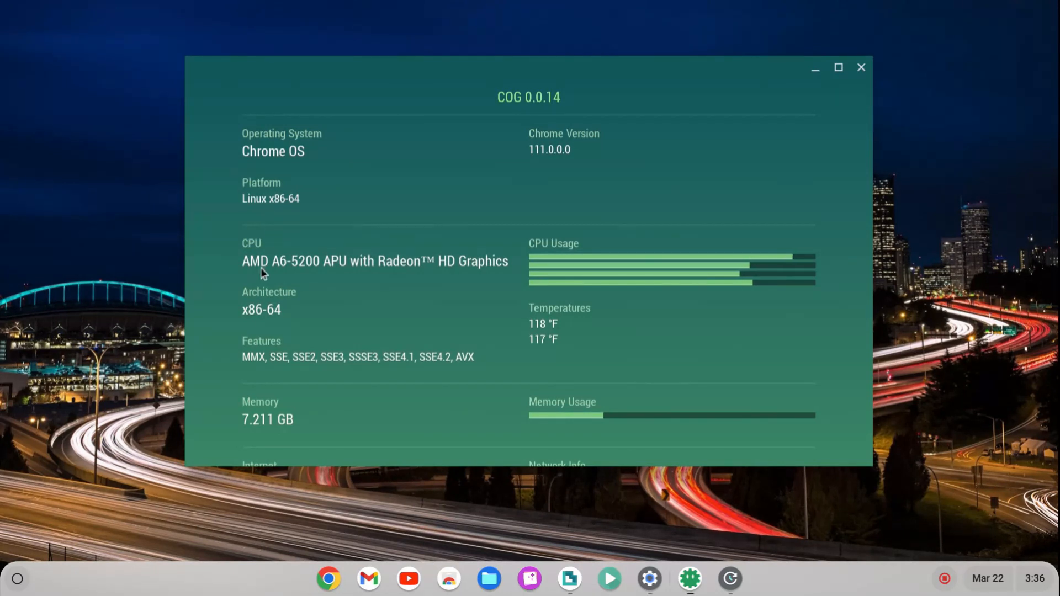
{"action": "mouse_move", "coordinate": [365, 274]}
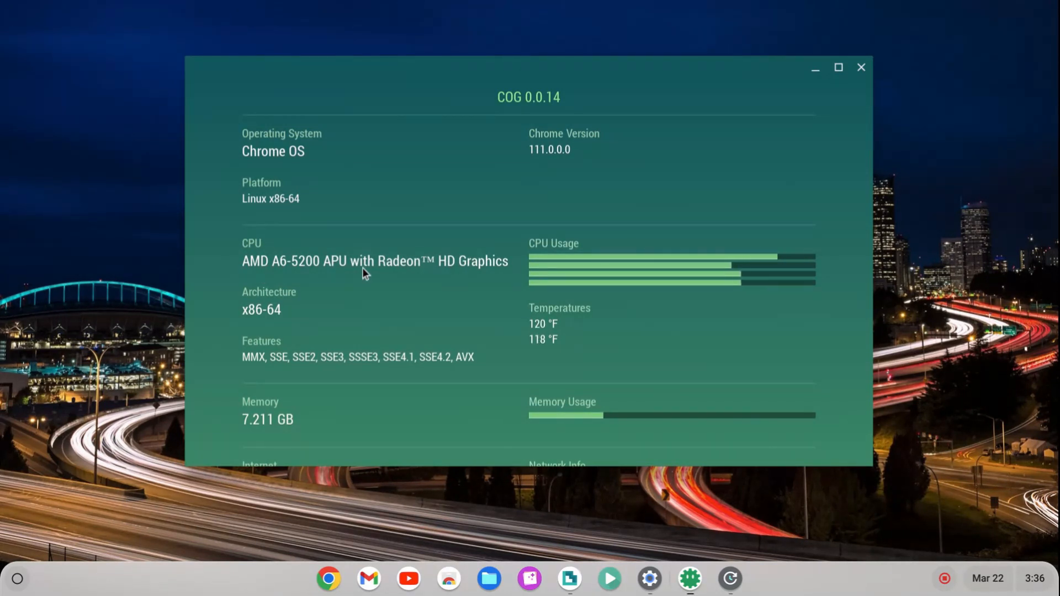
{"action": "mouse_move", "coordinate": [490, 278]}
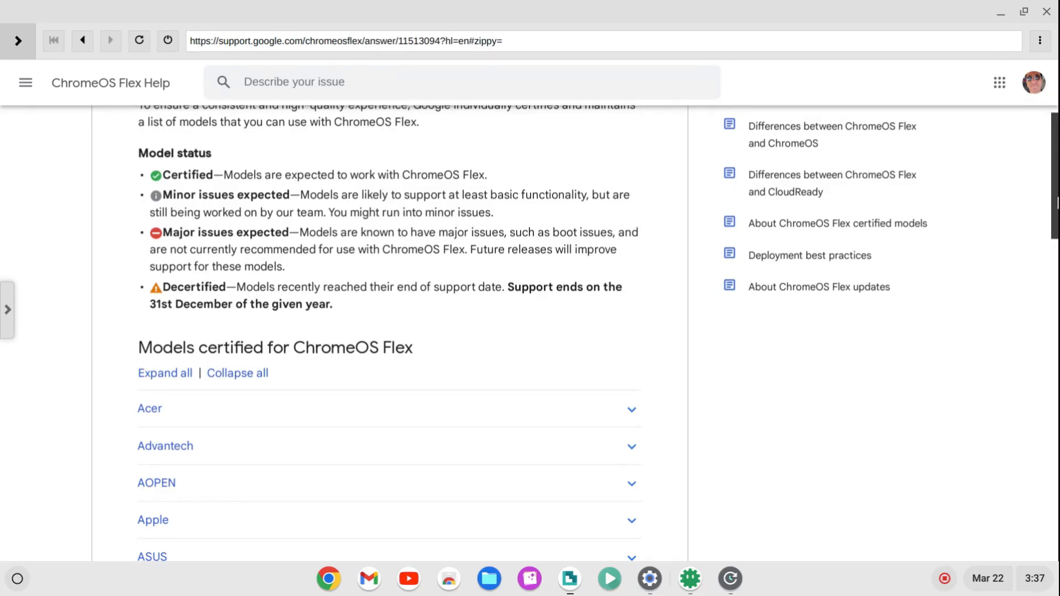
Step: Scroll down the certified models list's manufacturers to reach and expand Satsuki
{"action": "scroll", "scroll_direction": "up", "scroll_amount": 3}
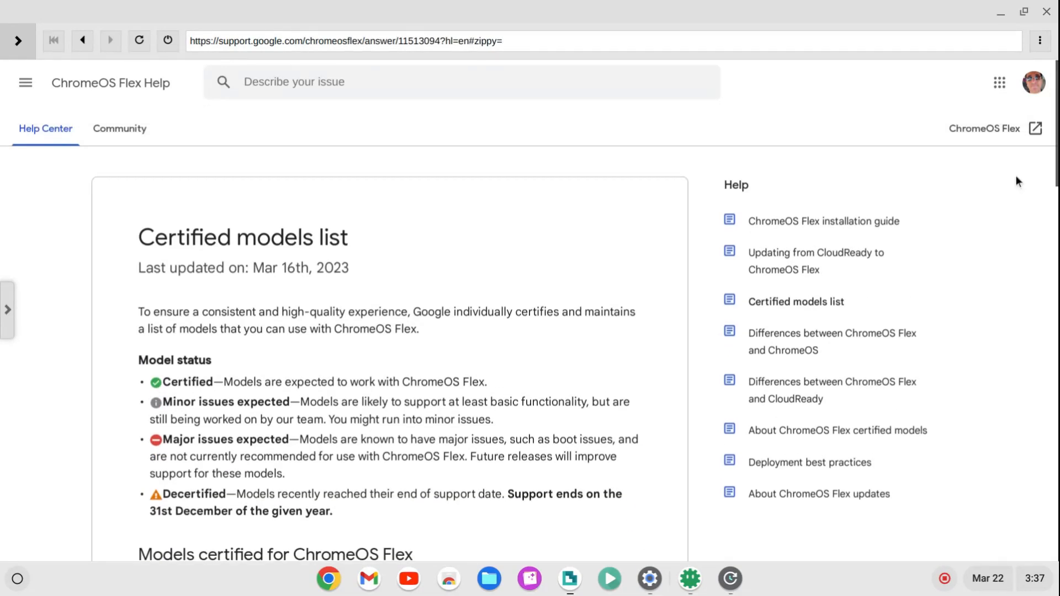
{"action": "mouse_move", "coordinate": [1012, 182]}
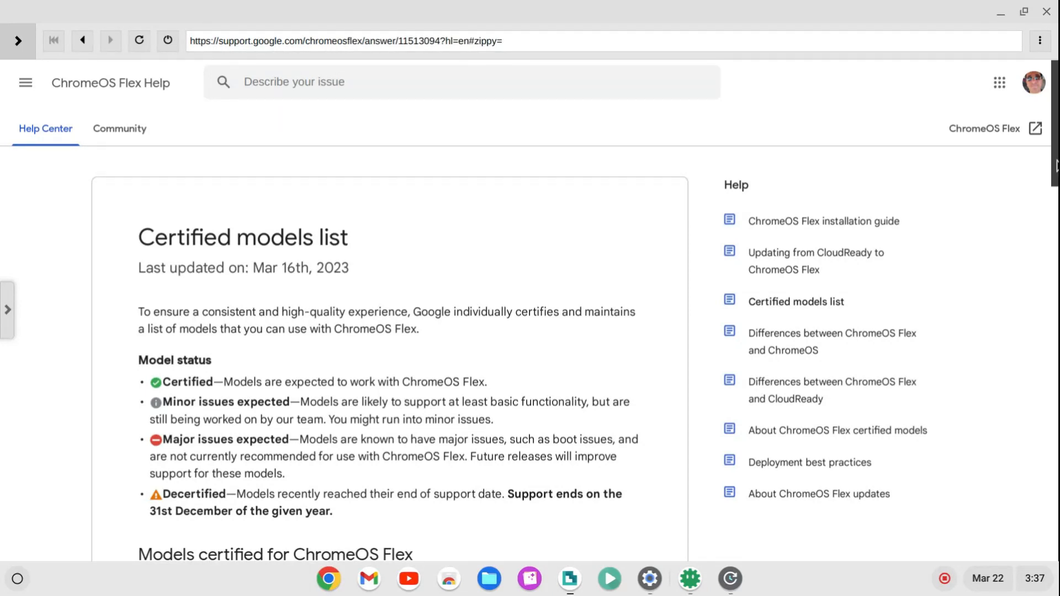
{"action": "scroll", "scroll_direction": "down", "scroll_amount": 3}
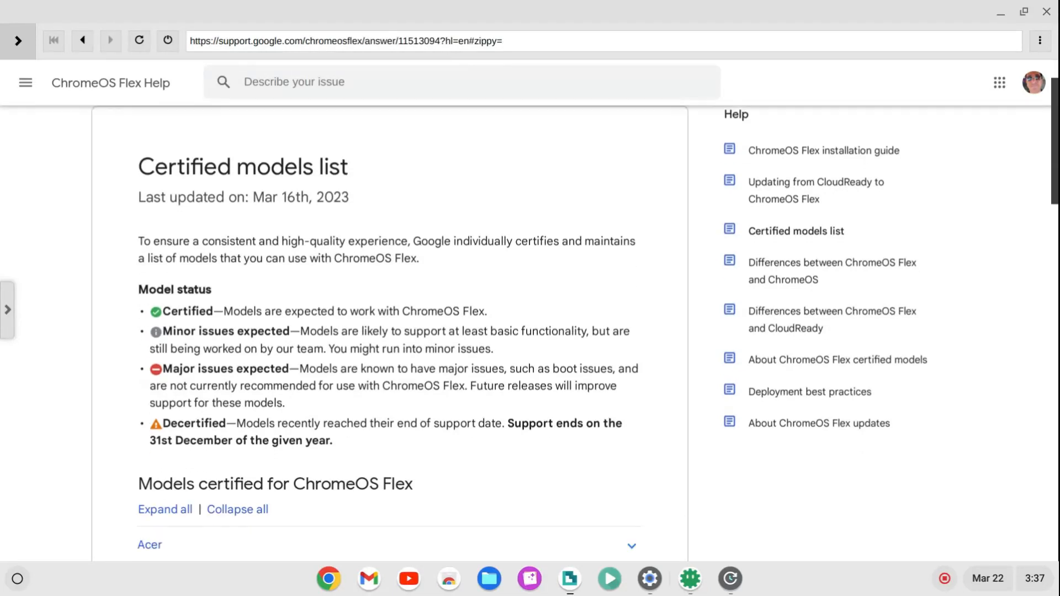
{"action": "scroll", "scroll_direction": "down", "scroll_amount": 3}
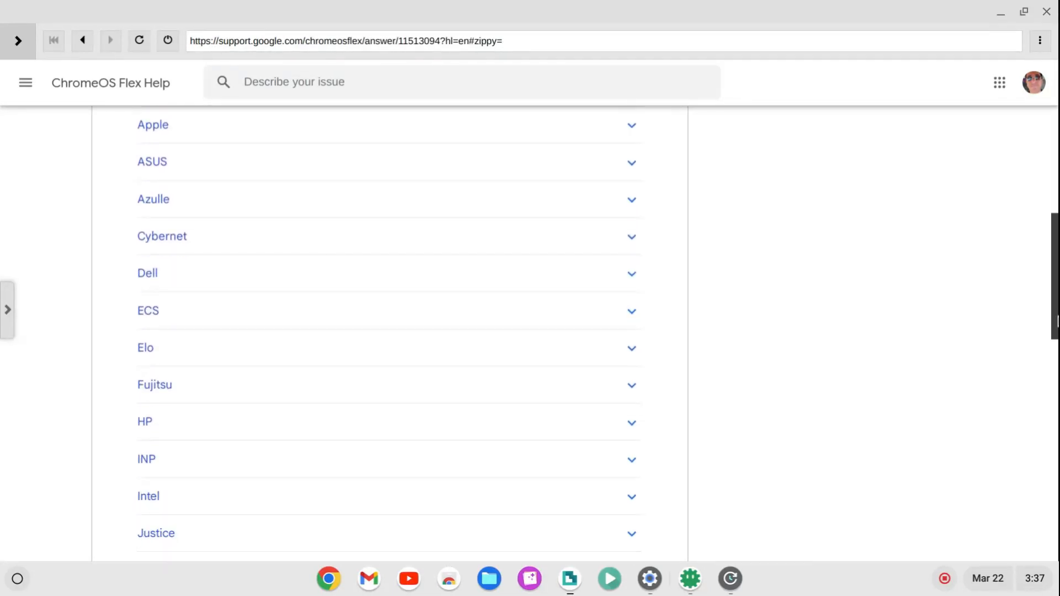
{"action": "scroll", "scroll_direction": "down", "scroll_amount": 3}
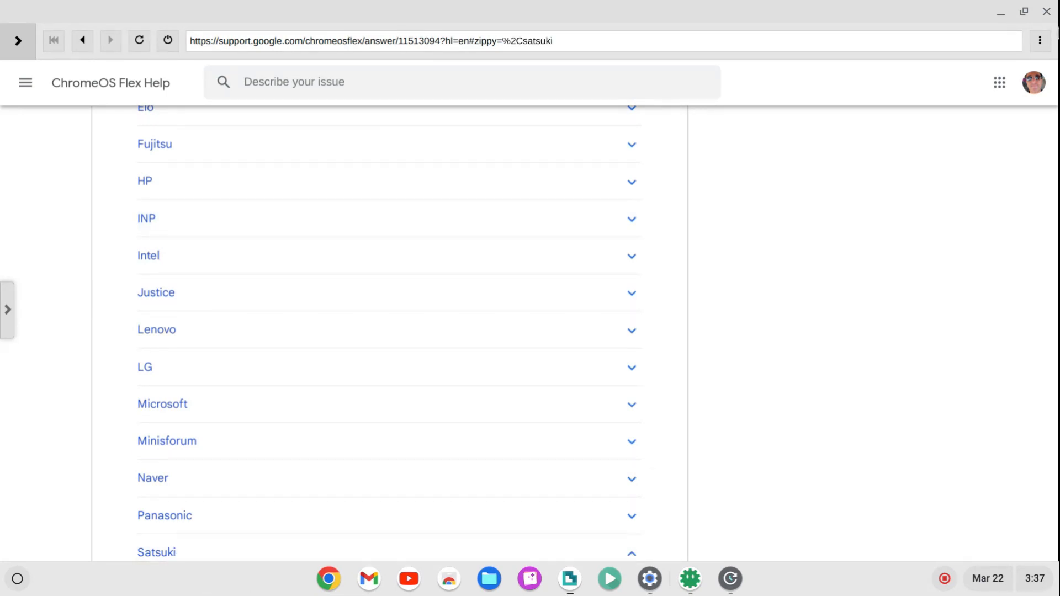
Step: Hide Chrome, check Firmware Updates shows all external firmware current, and close it
{"action": "left_click", "coordinate": [729, 579]}
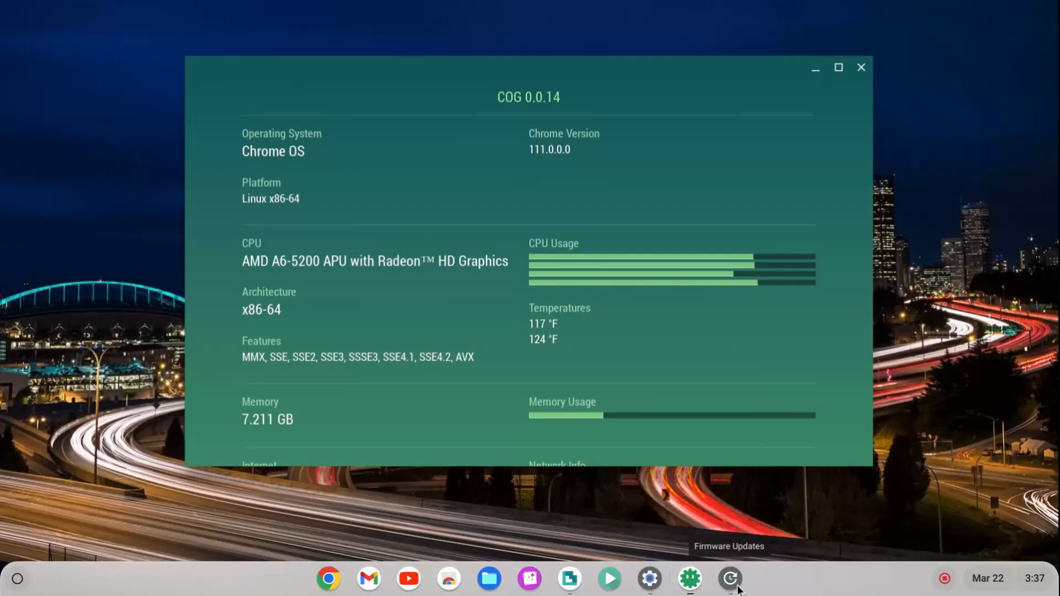
{"action": "left_click", "coordinate": [728, 579]}
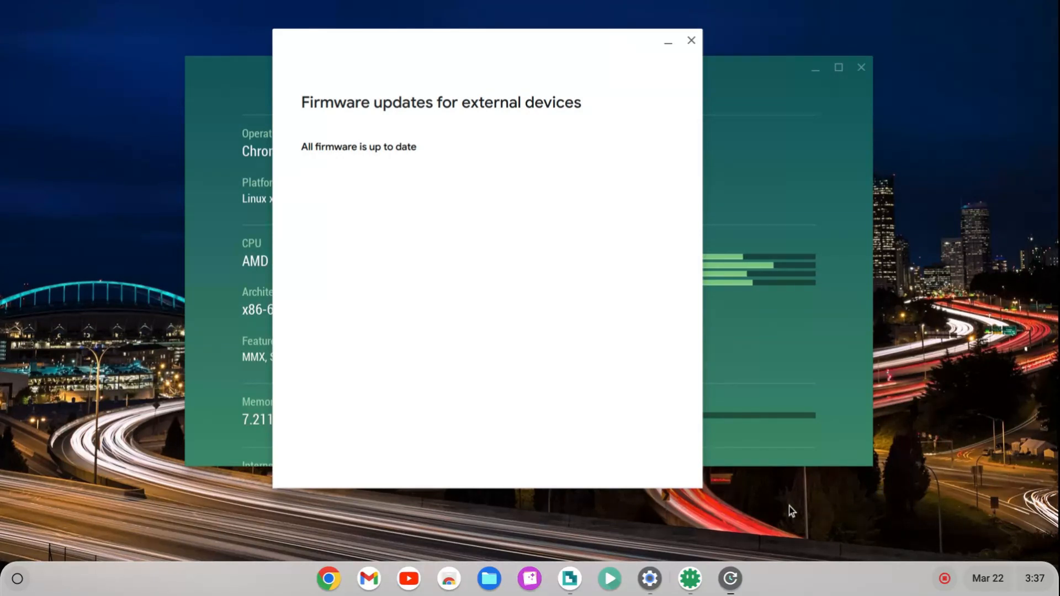
{"action": "mouse_move", "coordinate": [700, 105]}
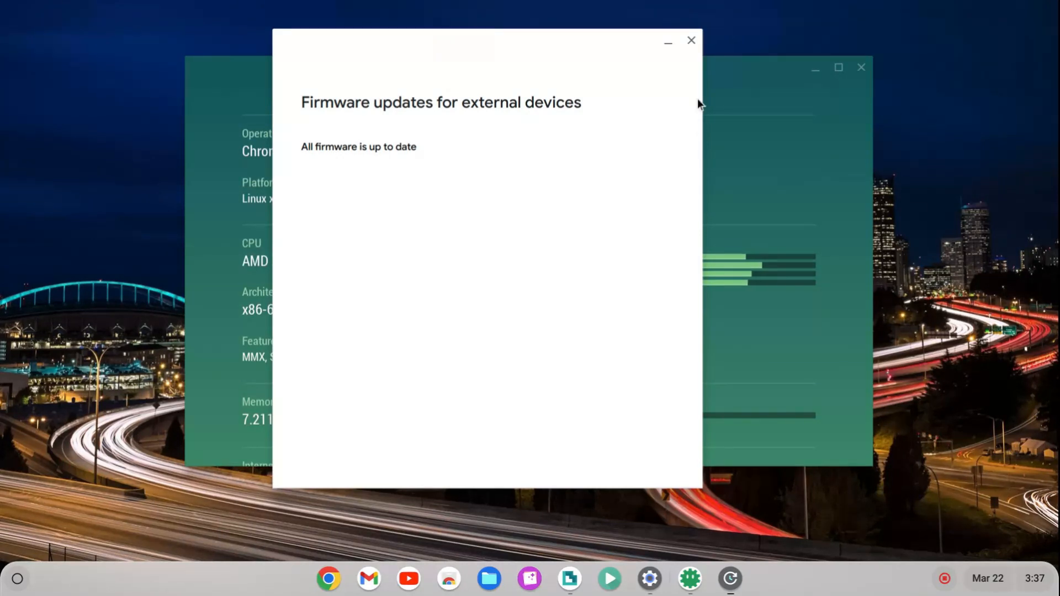
{"action": "left_click", "coordinate": [691, 40]}
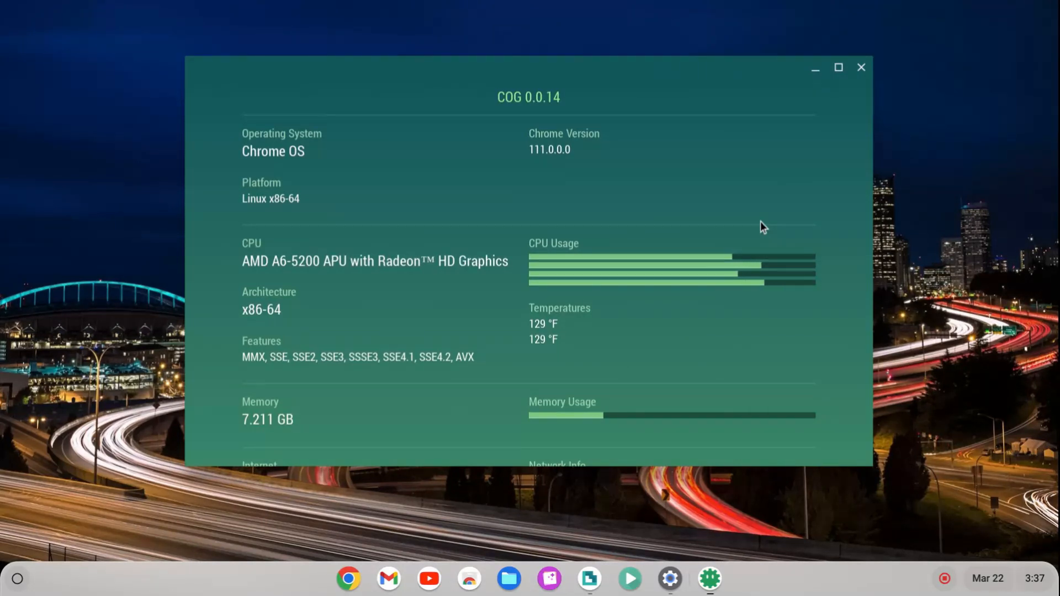
{"action": "mouse_move", "coordinate": [777, 140]}
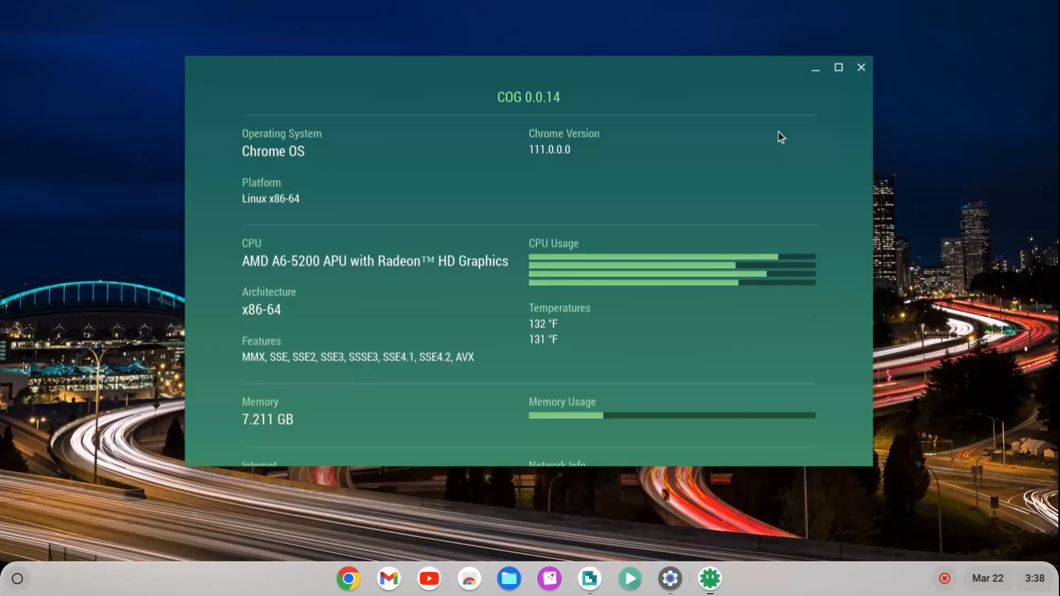
{"action": "mouse_move", "coordinate": [691, 529]}
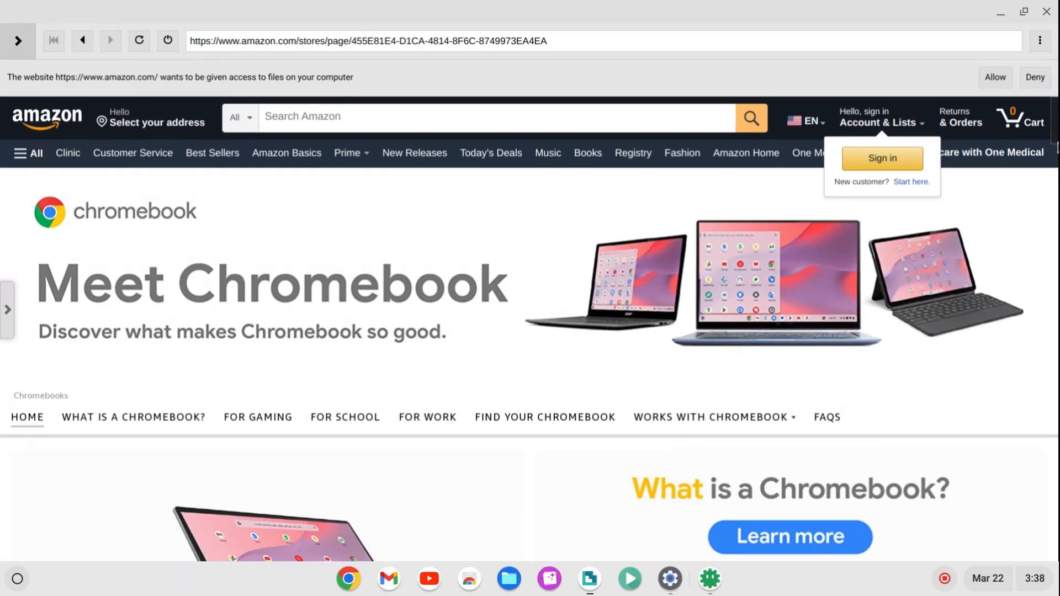
Step: Scroll the Amazon Chromebook store page to the find-your-Chromebook and accessories sections
{"action": "scroll", "scroll_direction": "down", "scroll_amount": 3}
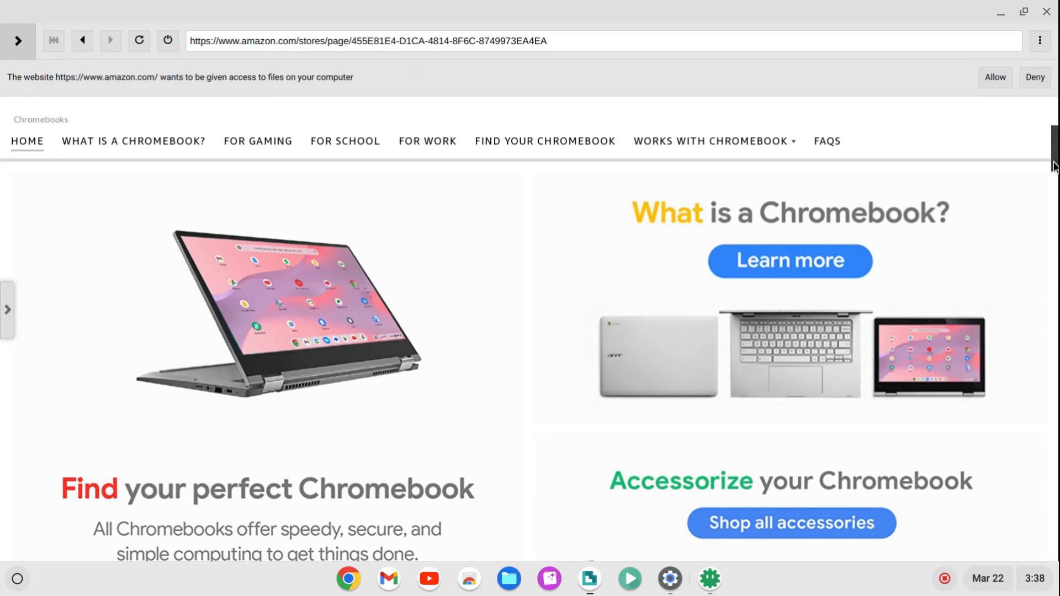
{"action": "scroll", "scroll_direction": "down", "scroll_amount": 3}
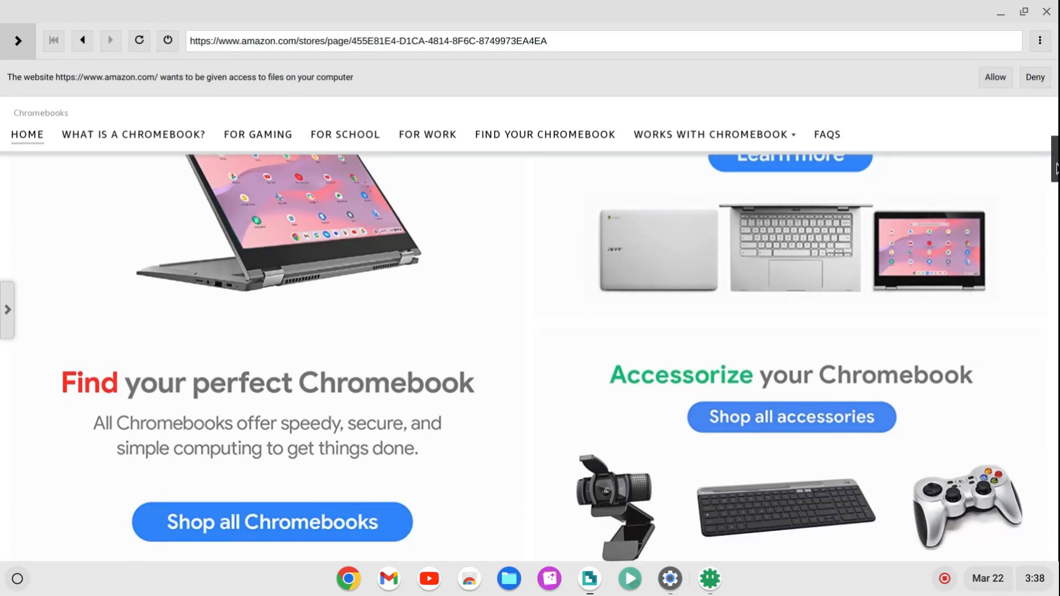